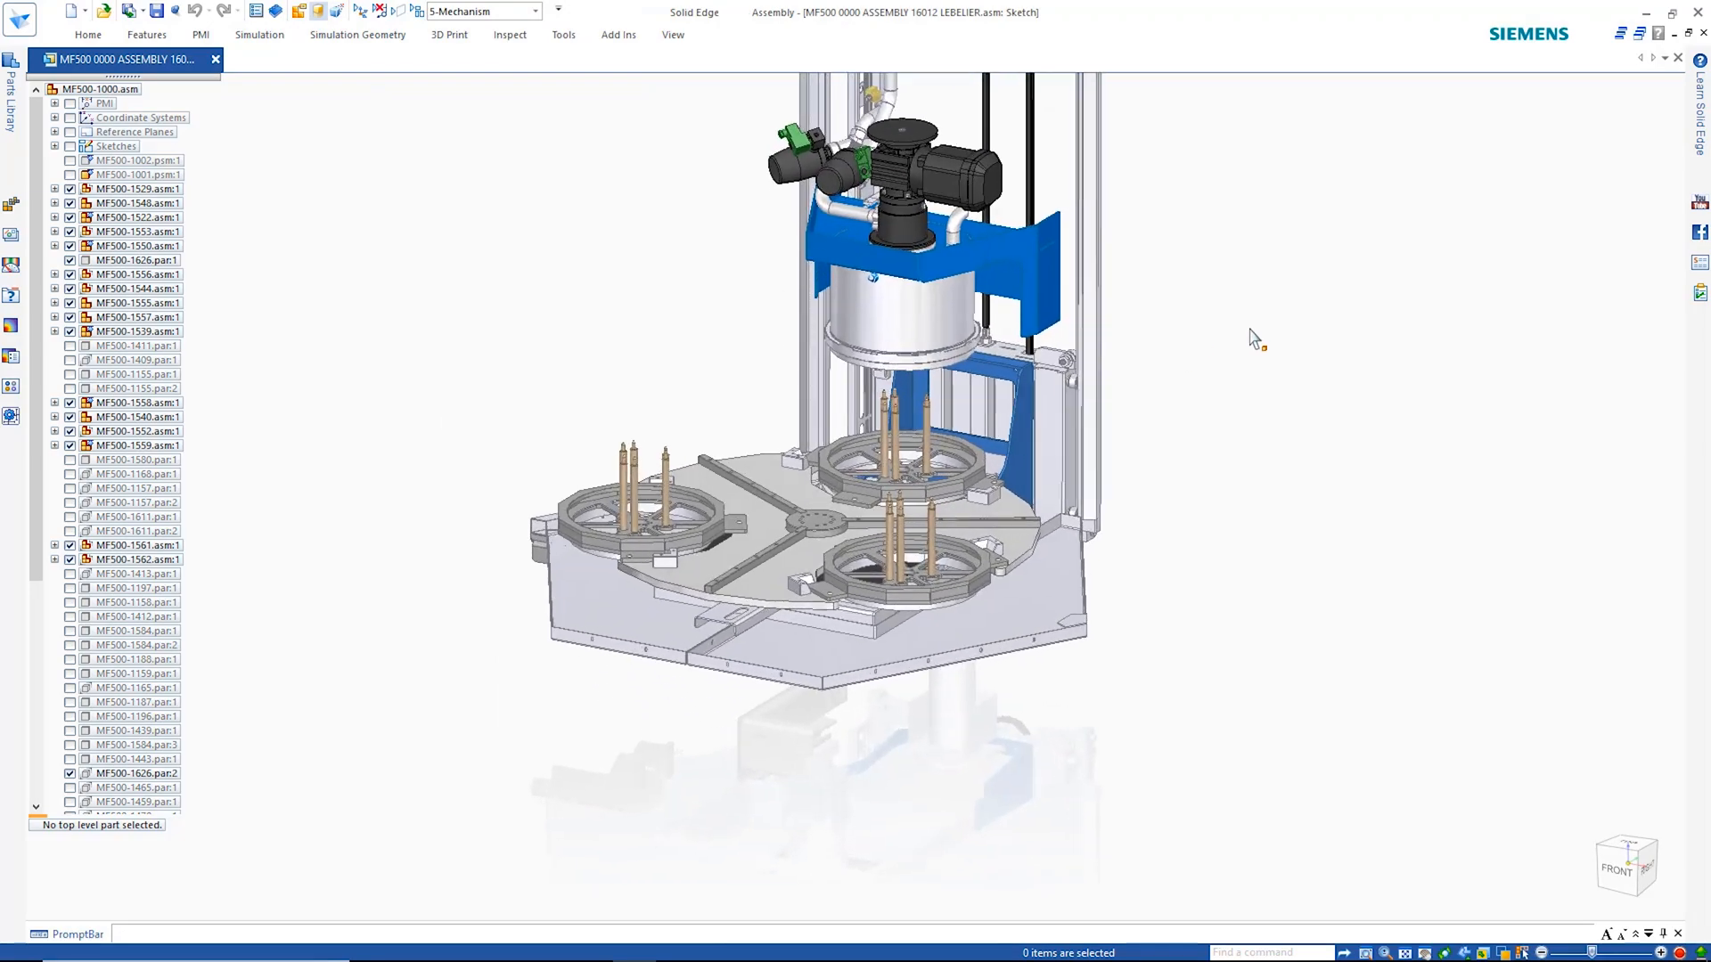
Zoom into the assembly and open knuckle part MF500-1805.par in its own window
scroll(up, 3)
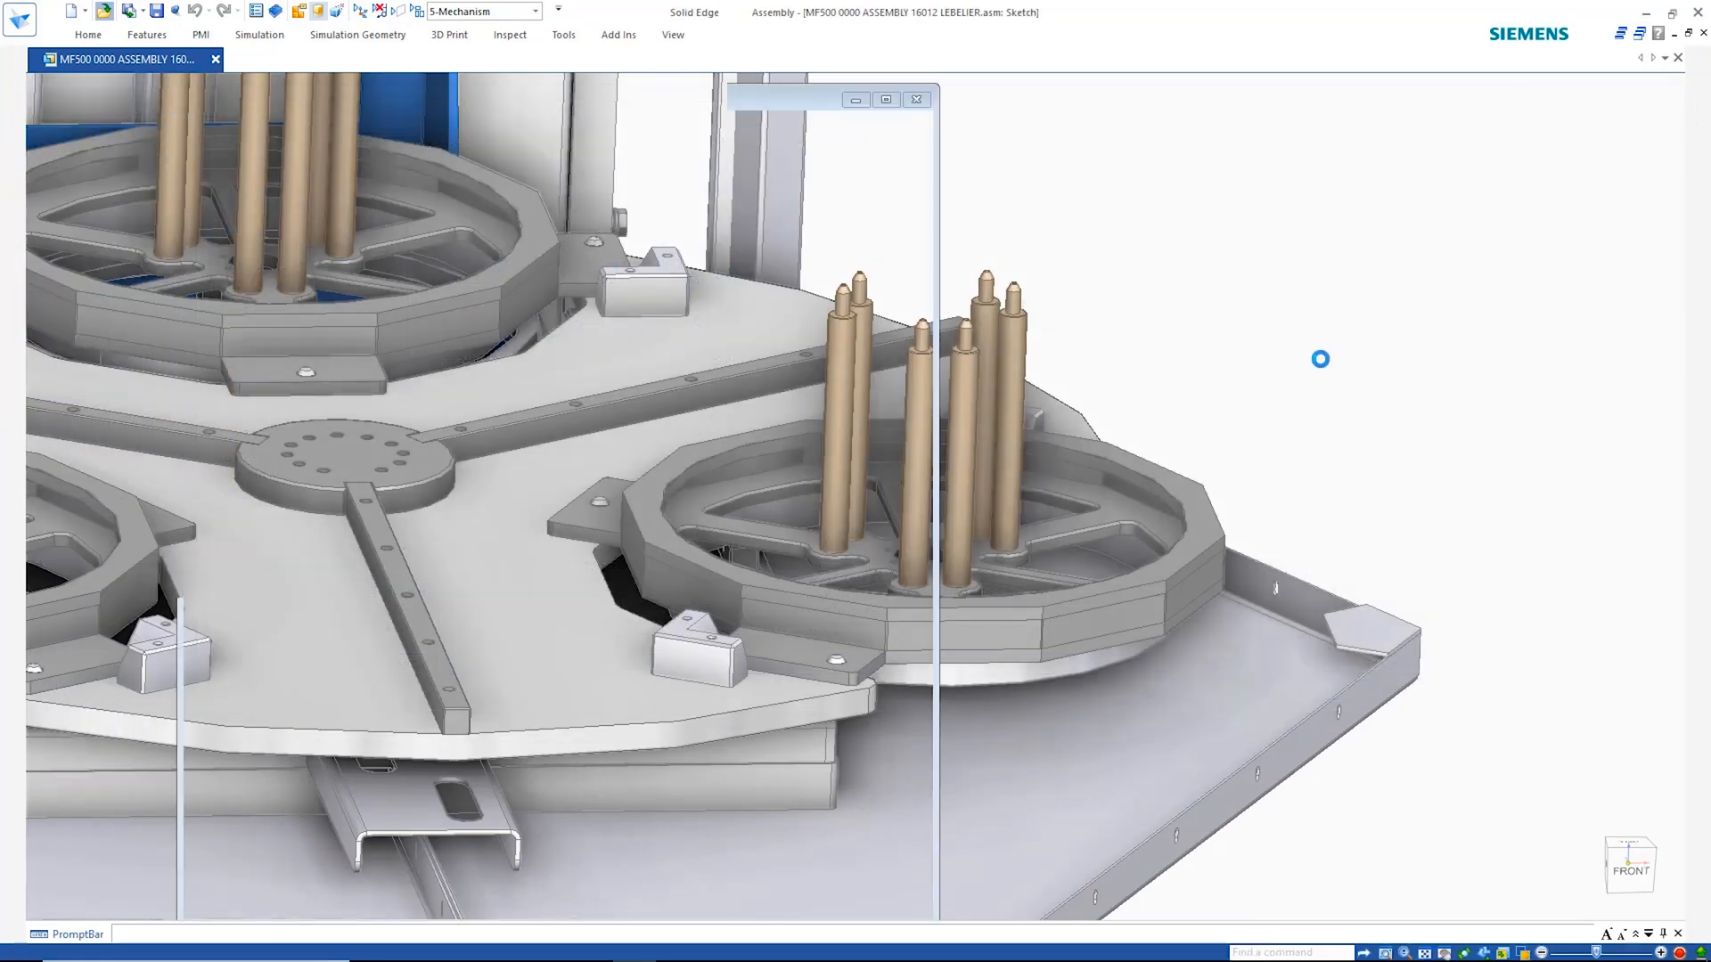
click(289, 60)
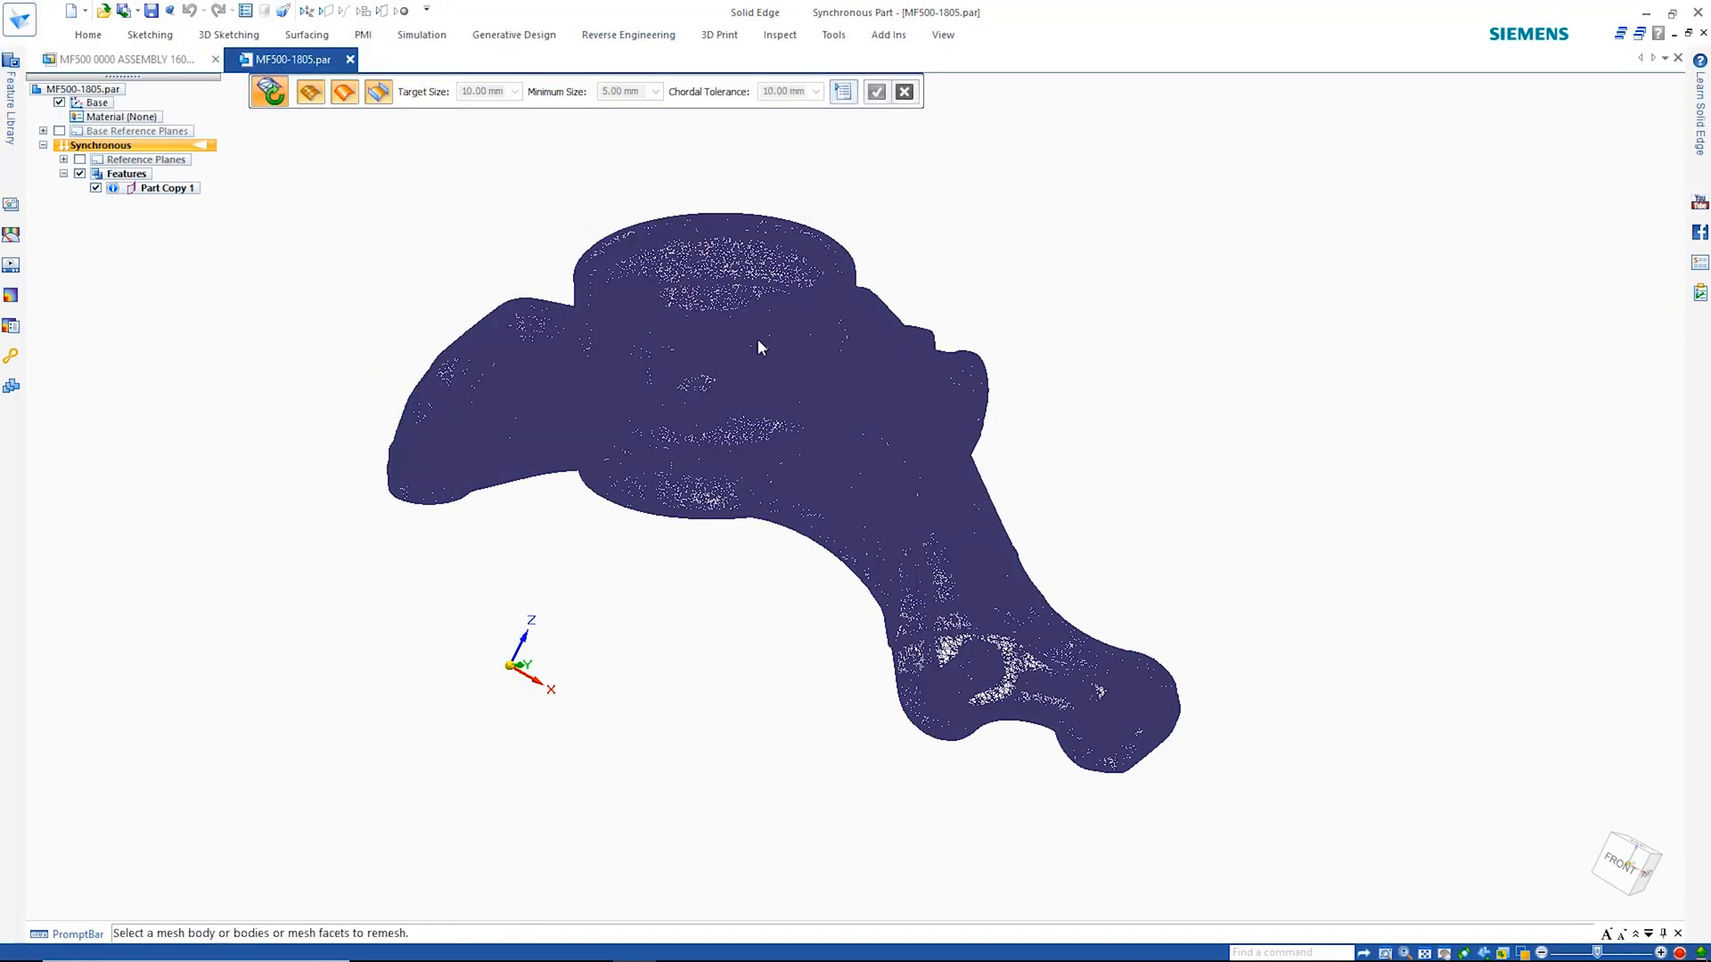
Remesh the scanned knuckle body with 4 mm target size, 2 mm minimum and 0.70 mm tolerance
click(514, 91)
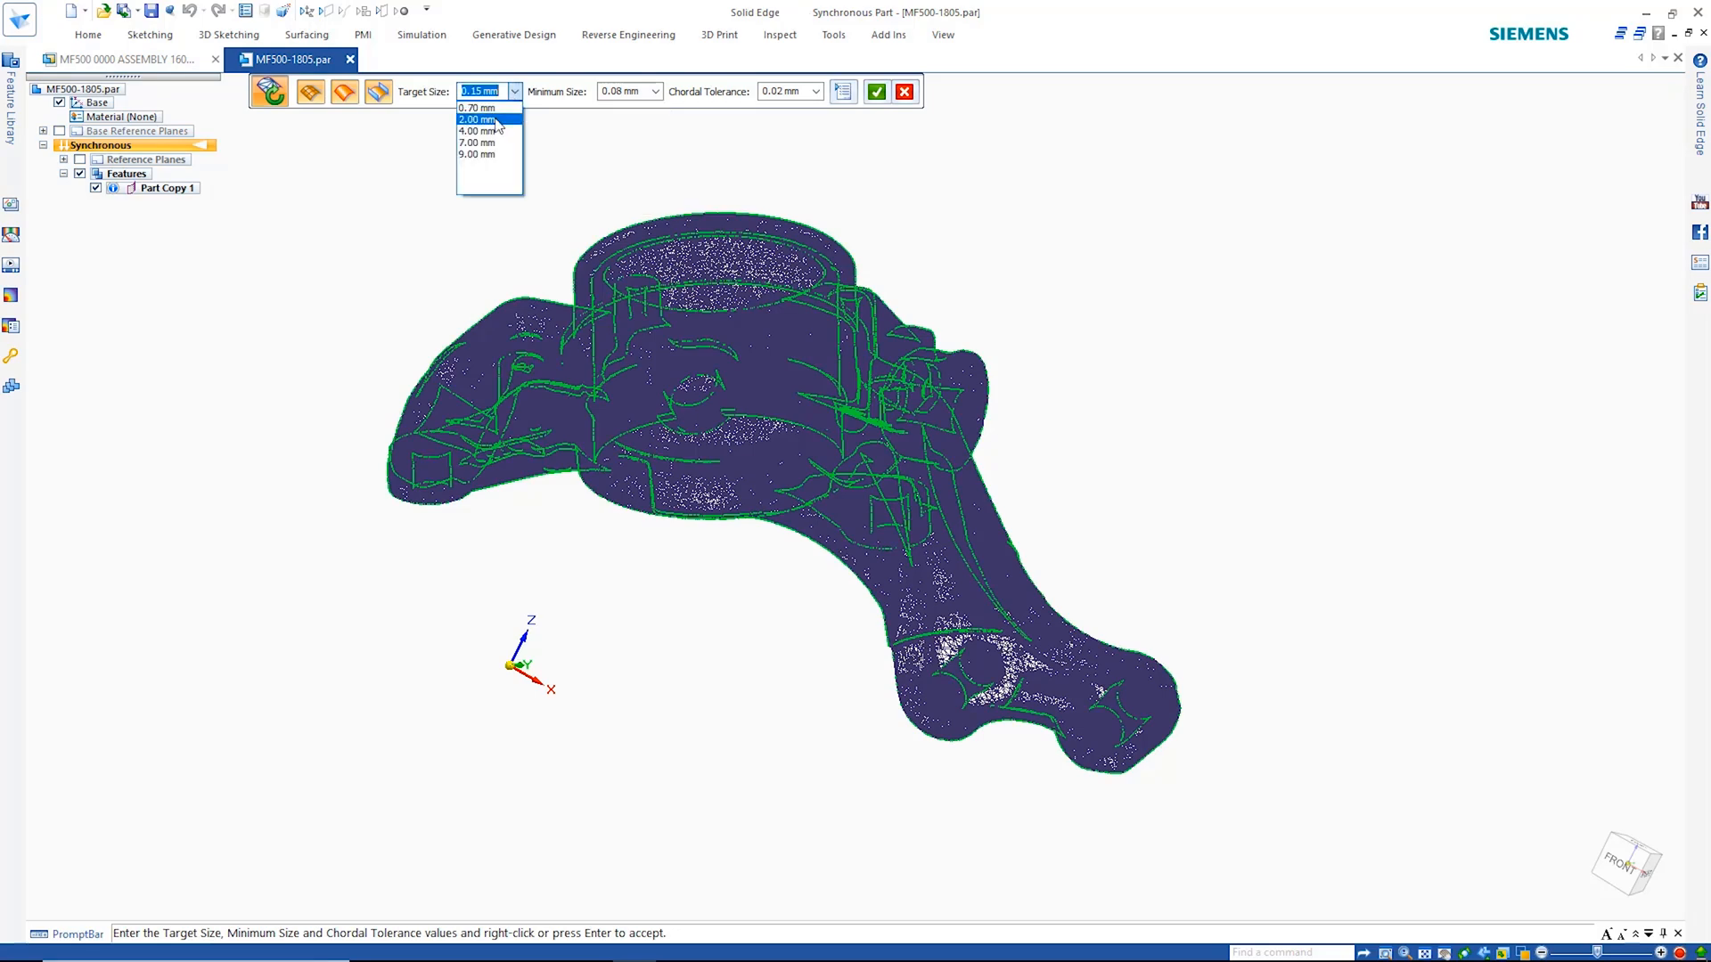
click(478, 130)
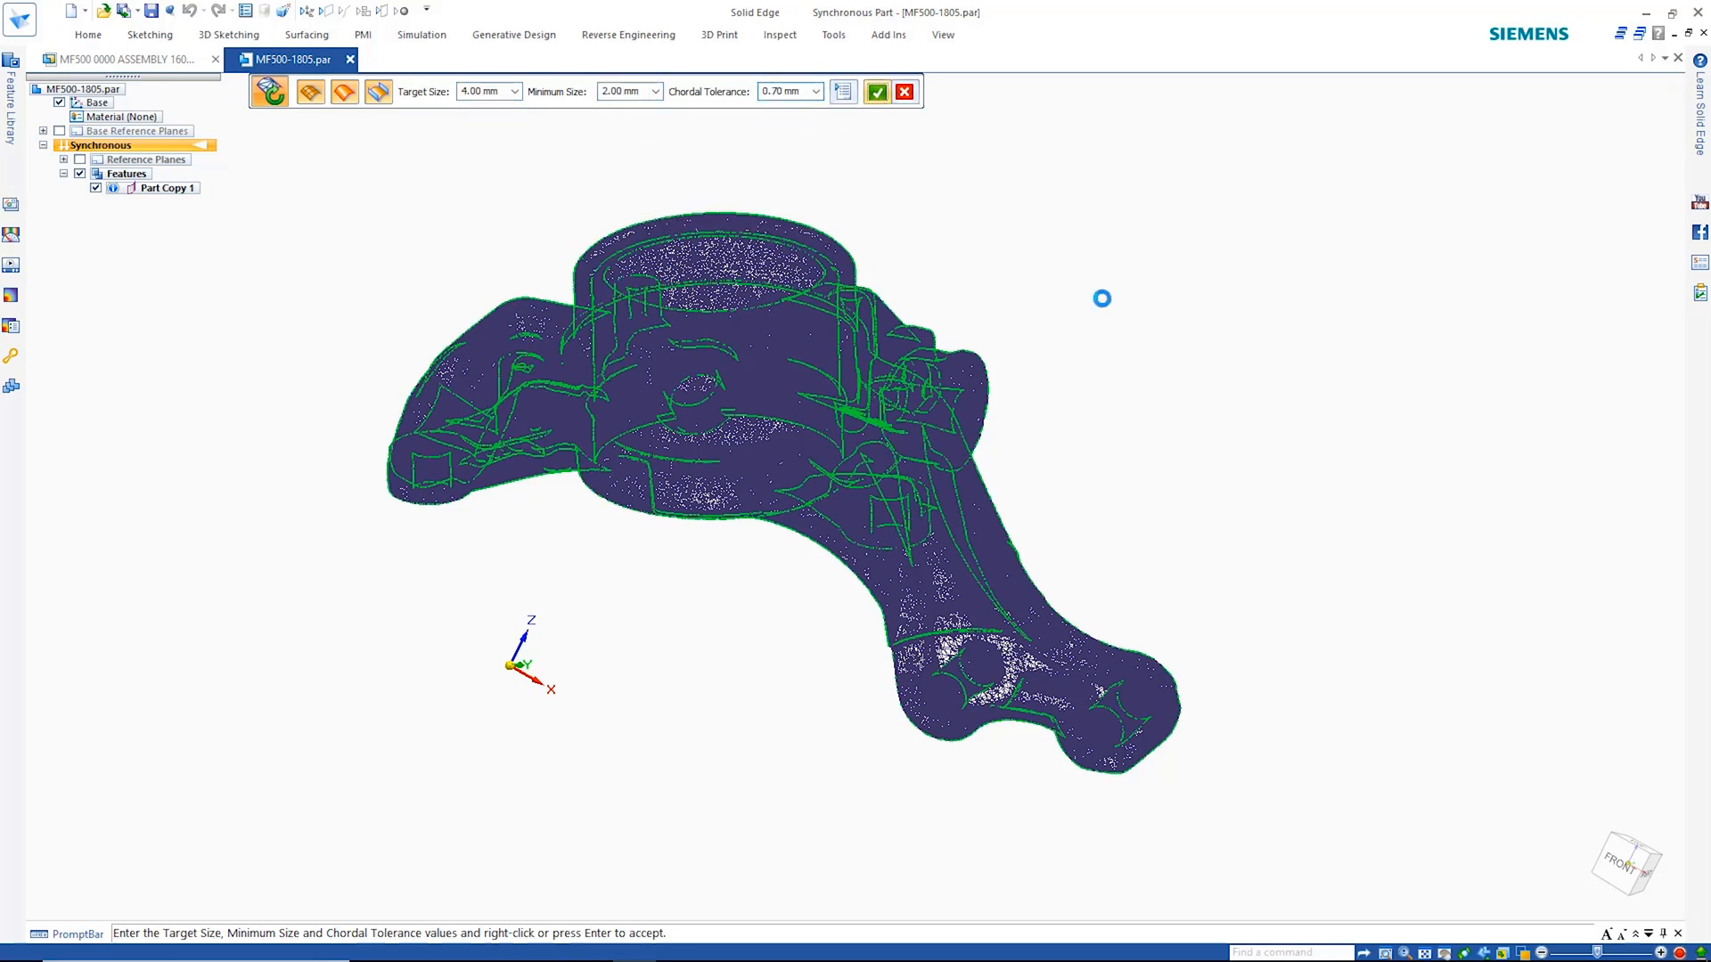
click(877, 90)
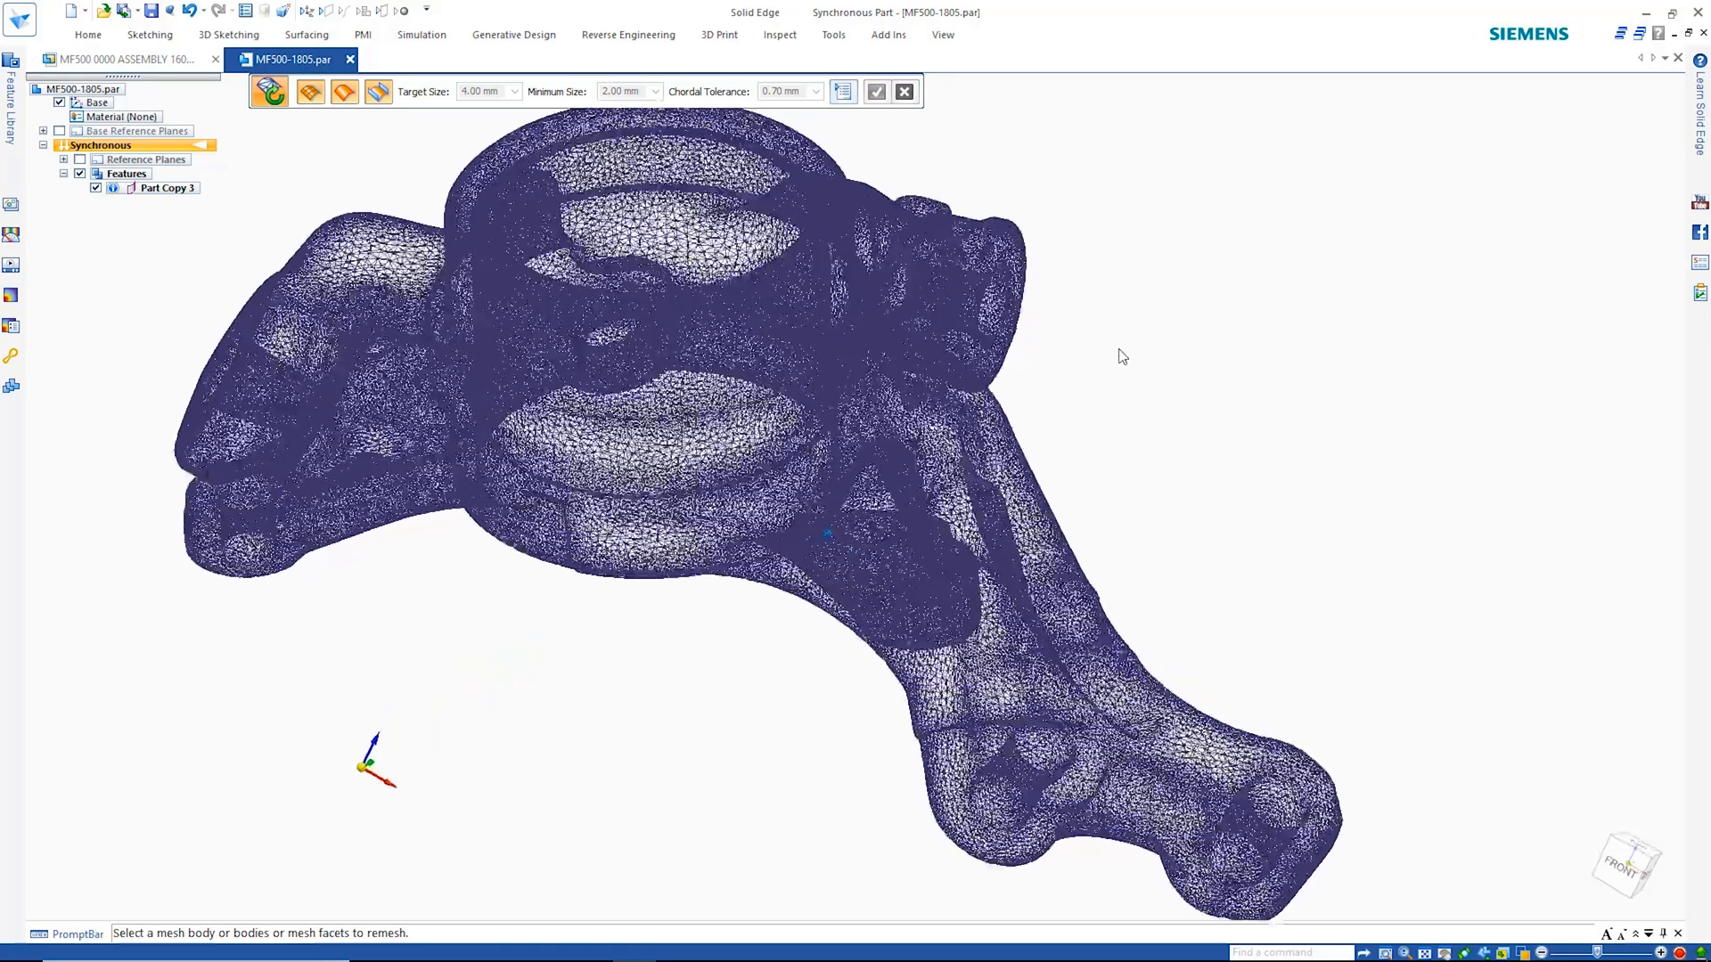
click(905, 91)
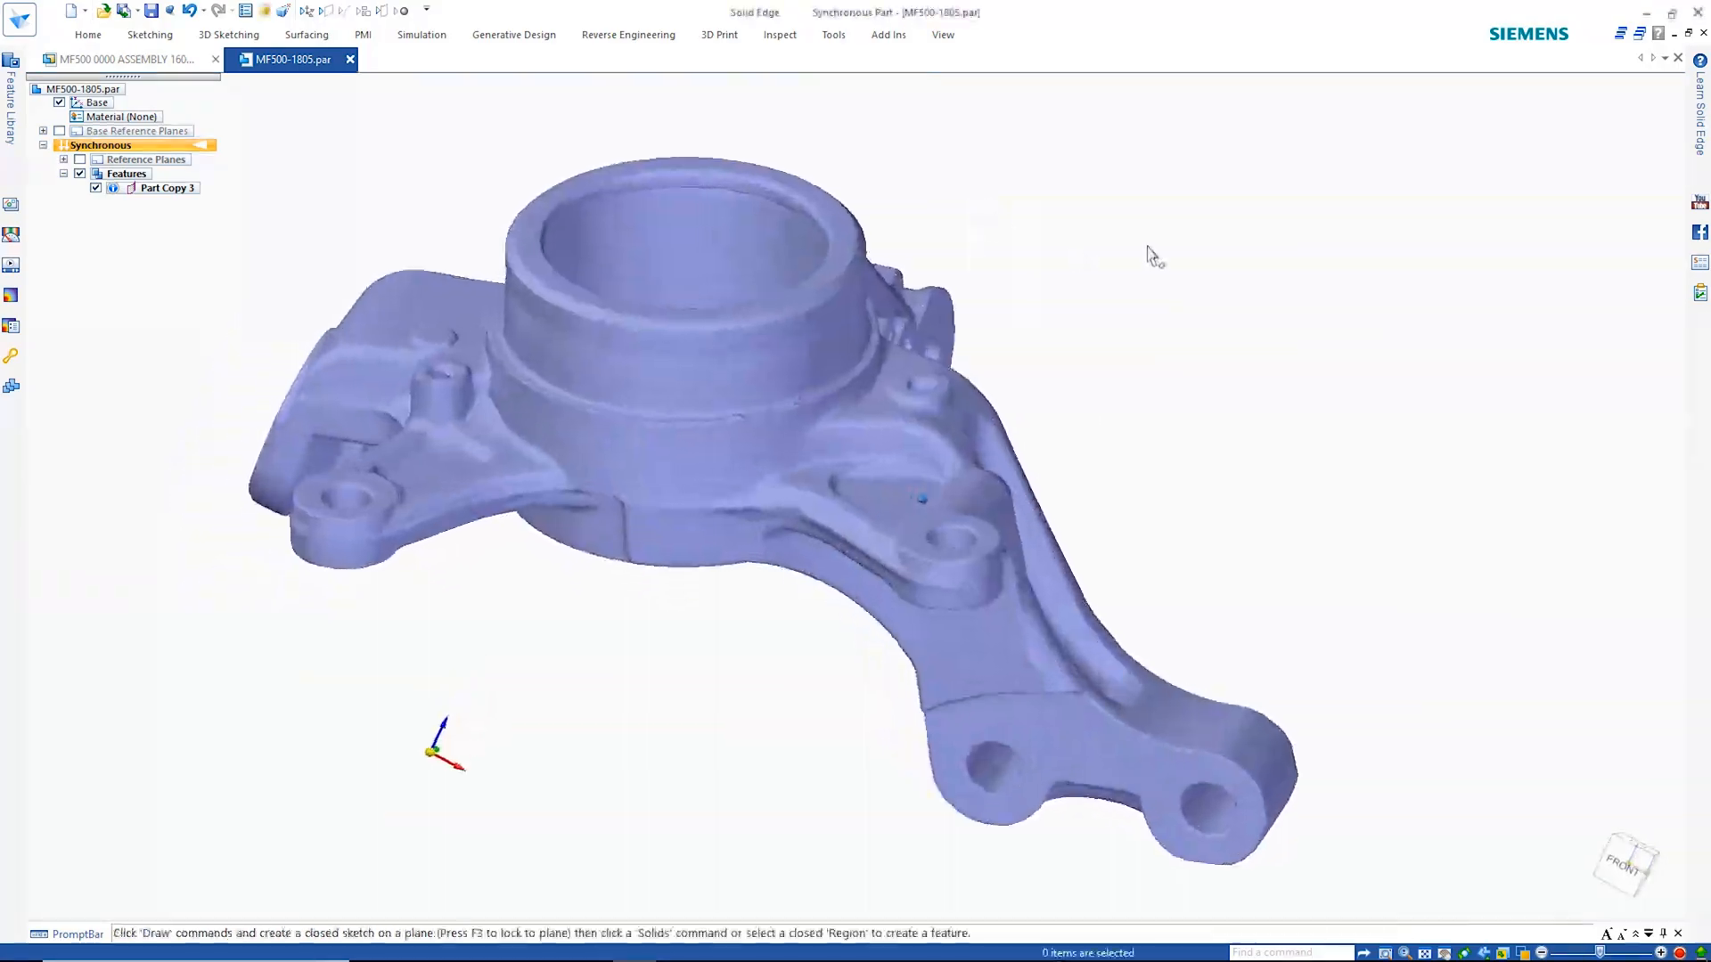
Convert the remeshed knuckle into a Solid Mesh Body under Construction Bodies
click(627, 34)
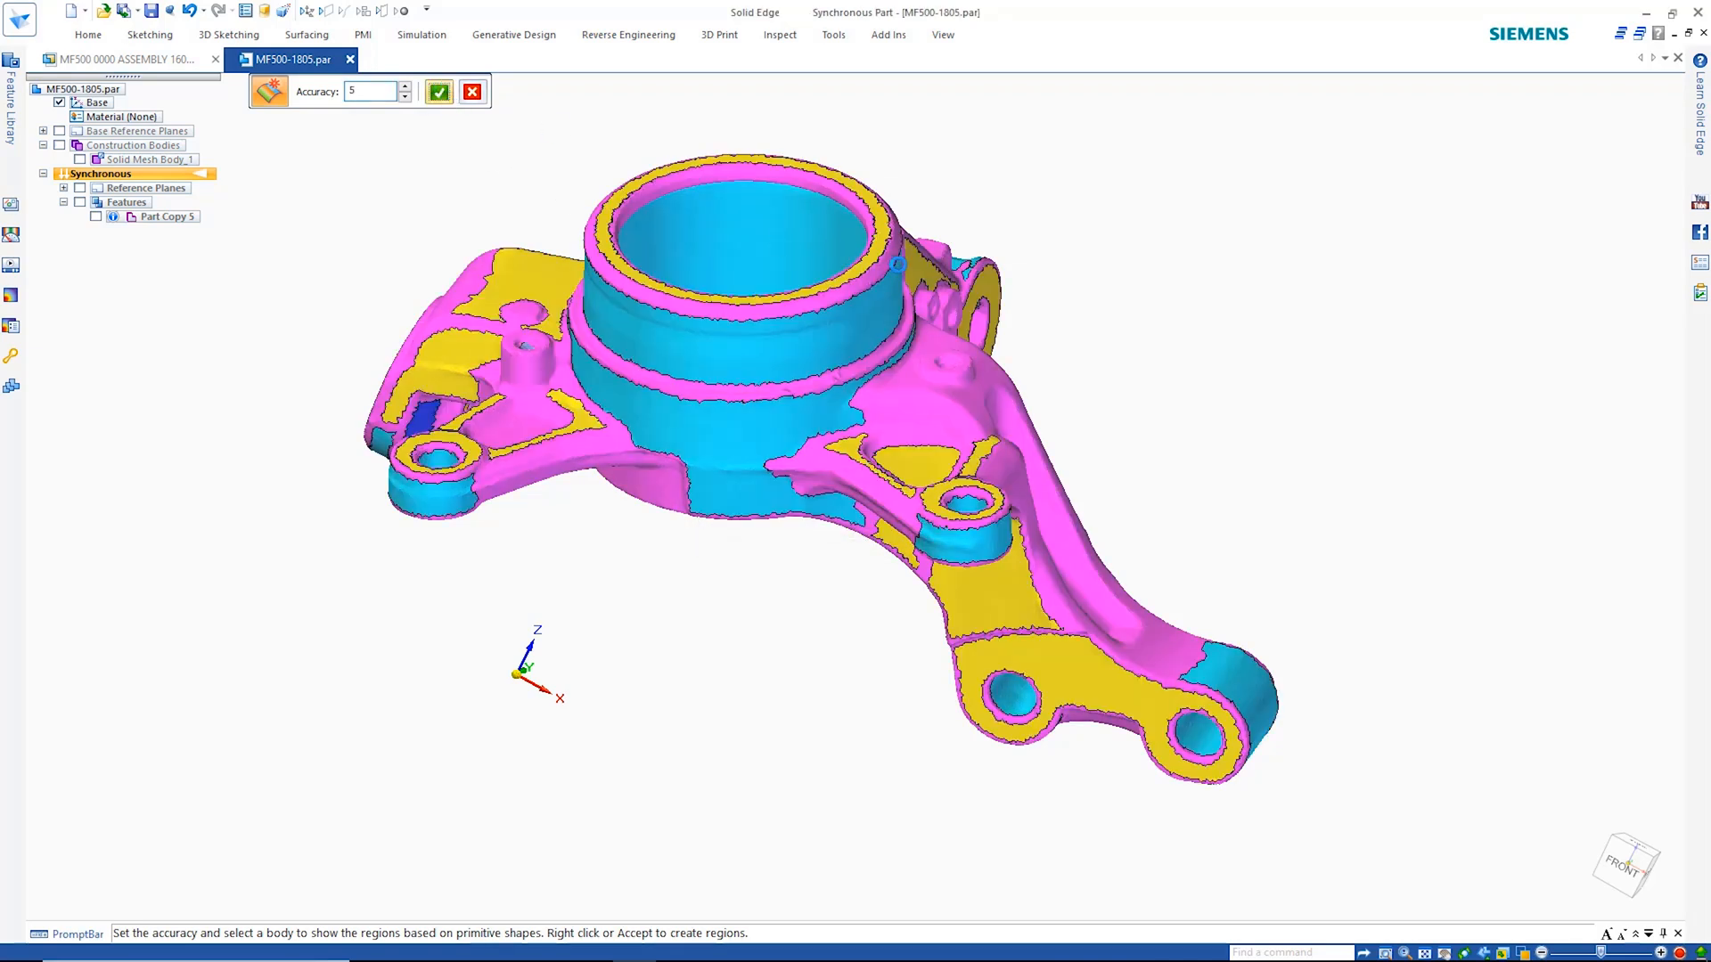
Accept the colour-coded primitive-shape regions found on the mesh at accuracy 5
click(438, 91)
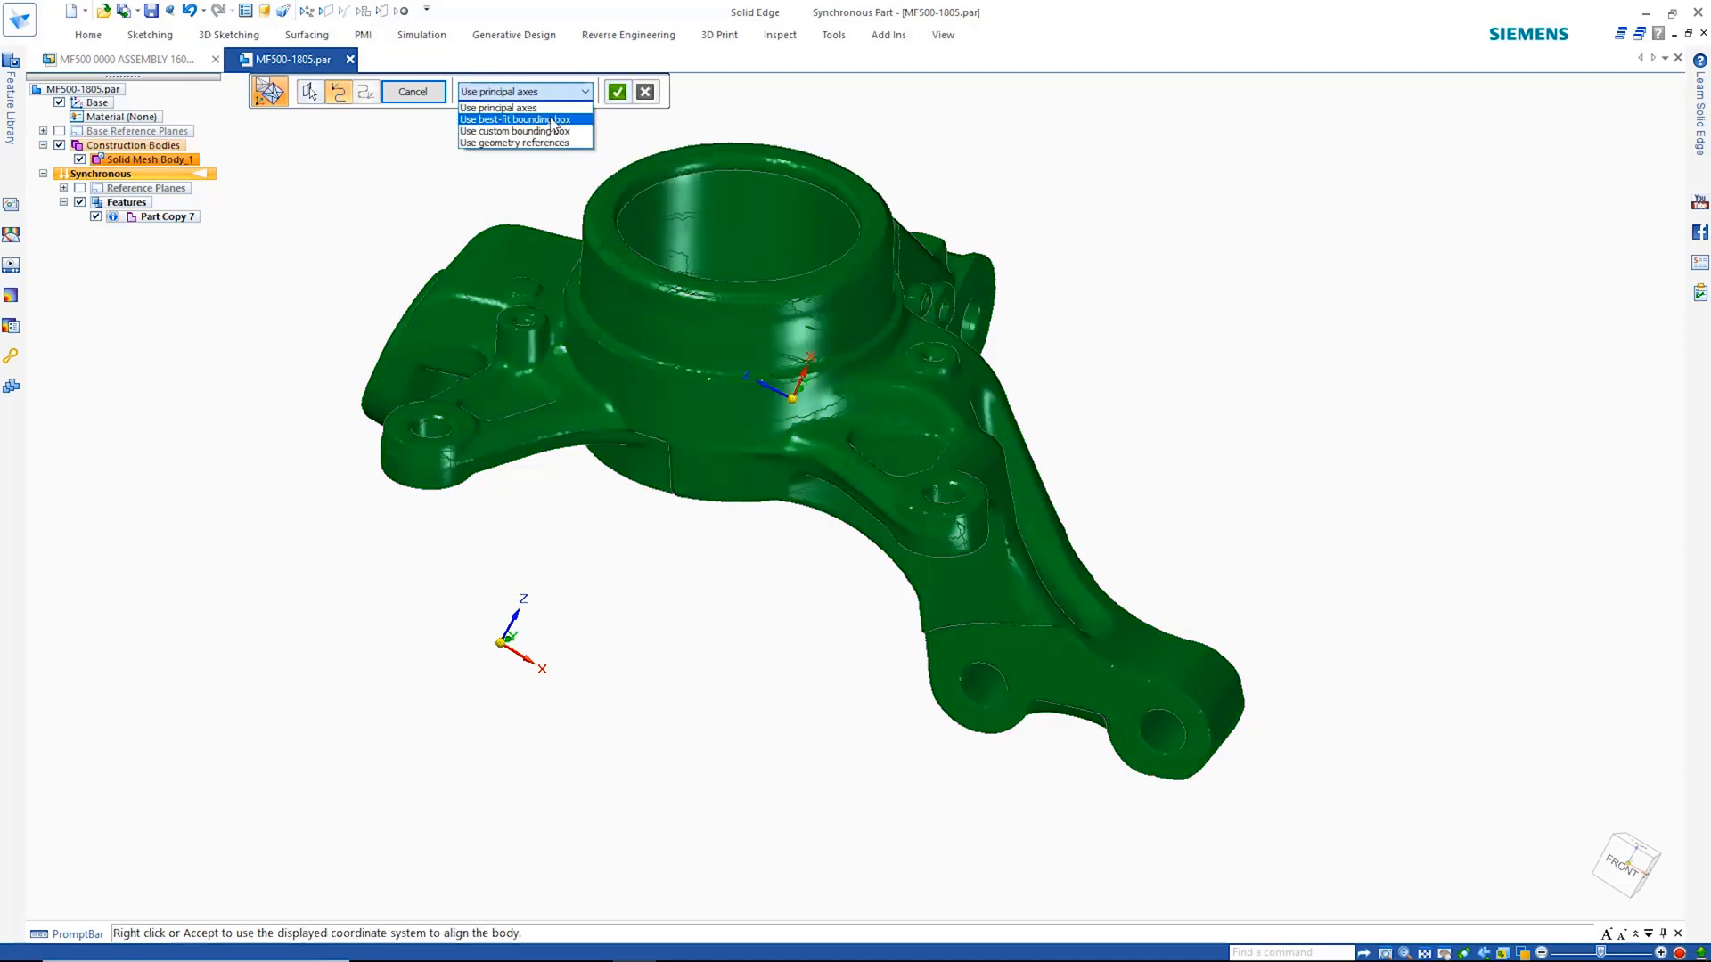
Align the knuckle body to its best-fit bounding box coordinate system
click(517, 131)
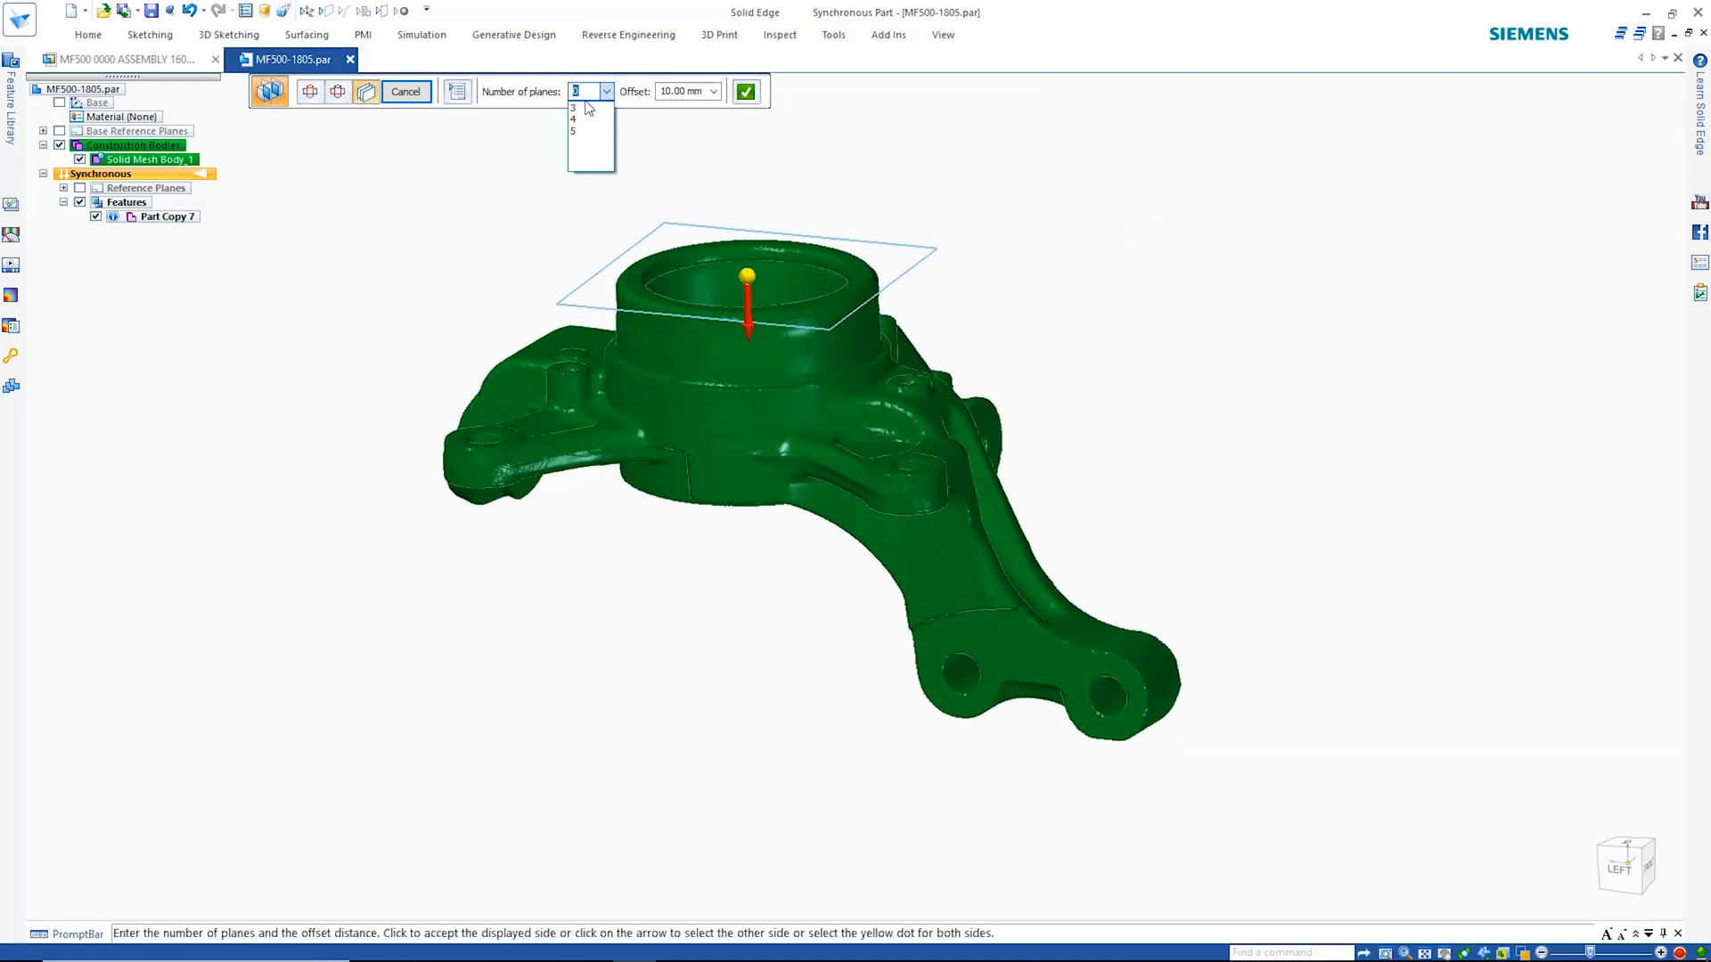
Create three section planes across the hub bore, offset 10.00 mm apart
click(572, 107)
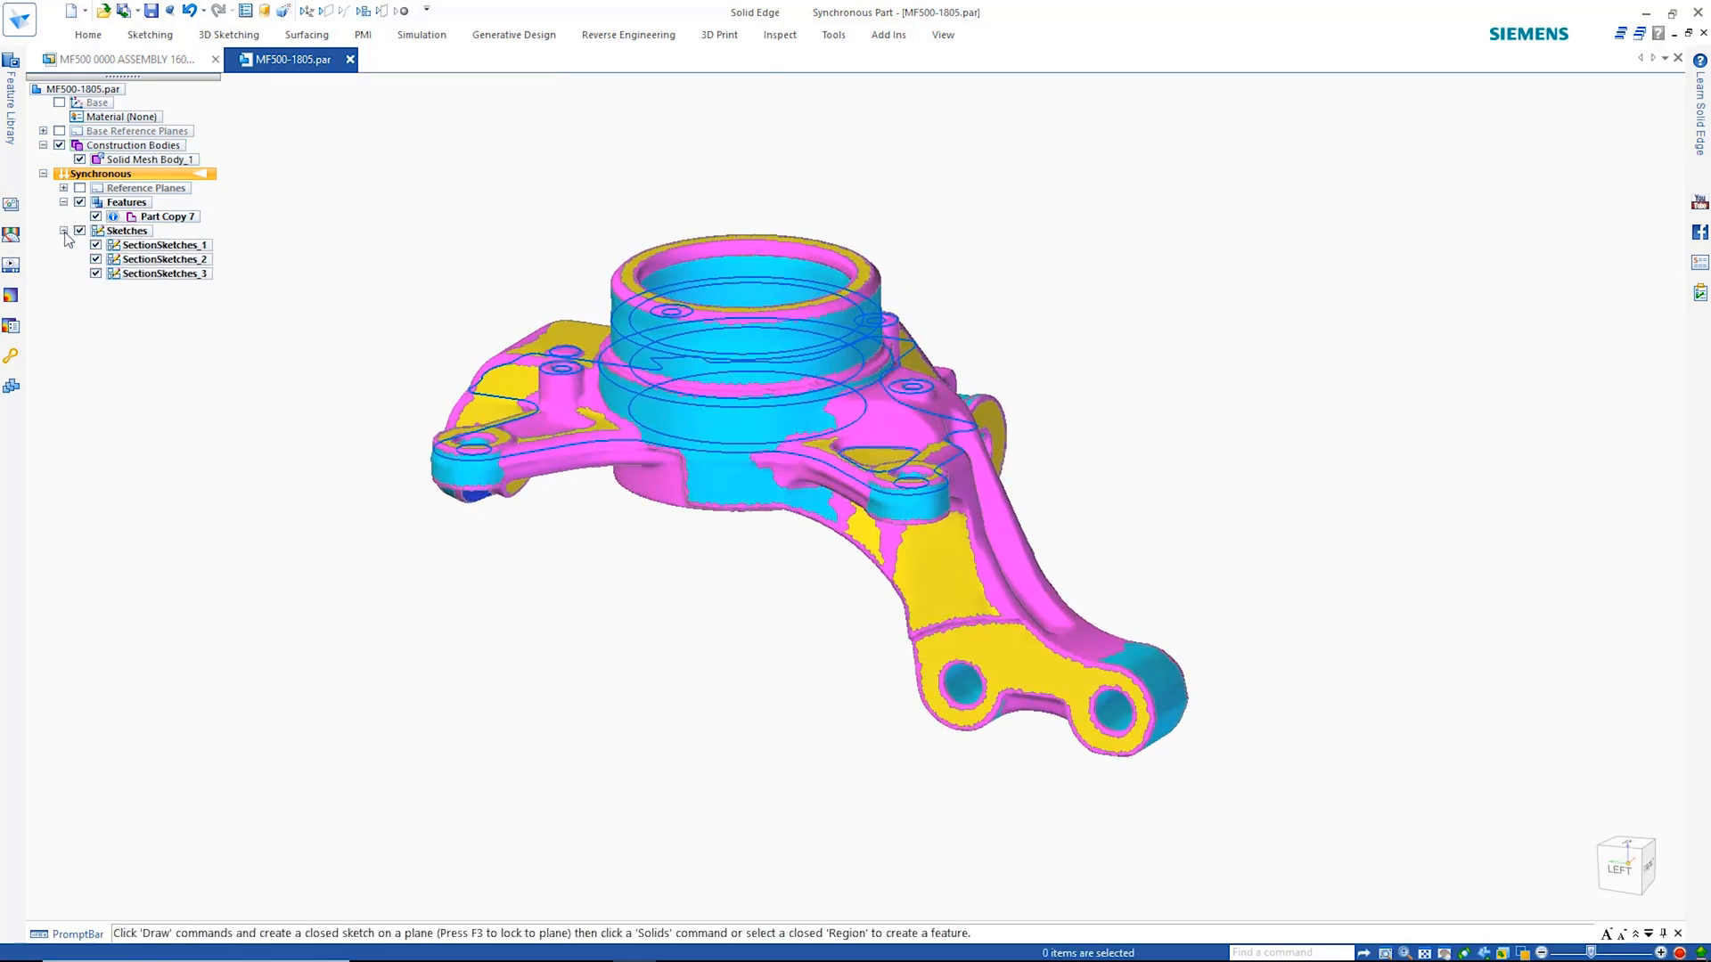
Hide SectionSketches_1 and SectionSketches_2, leaving only SectionSketches_3 visible
click(95, 244)
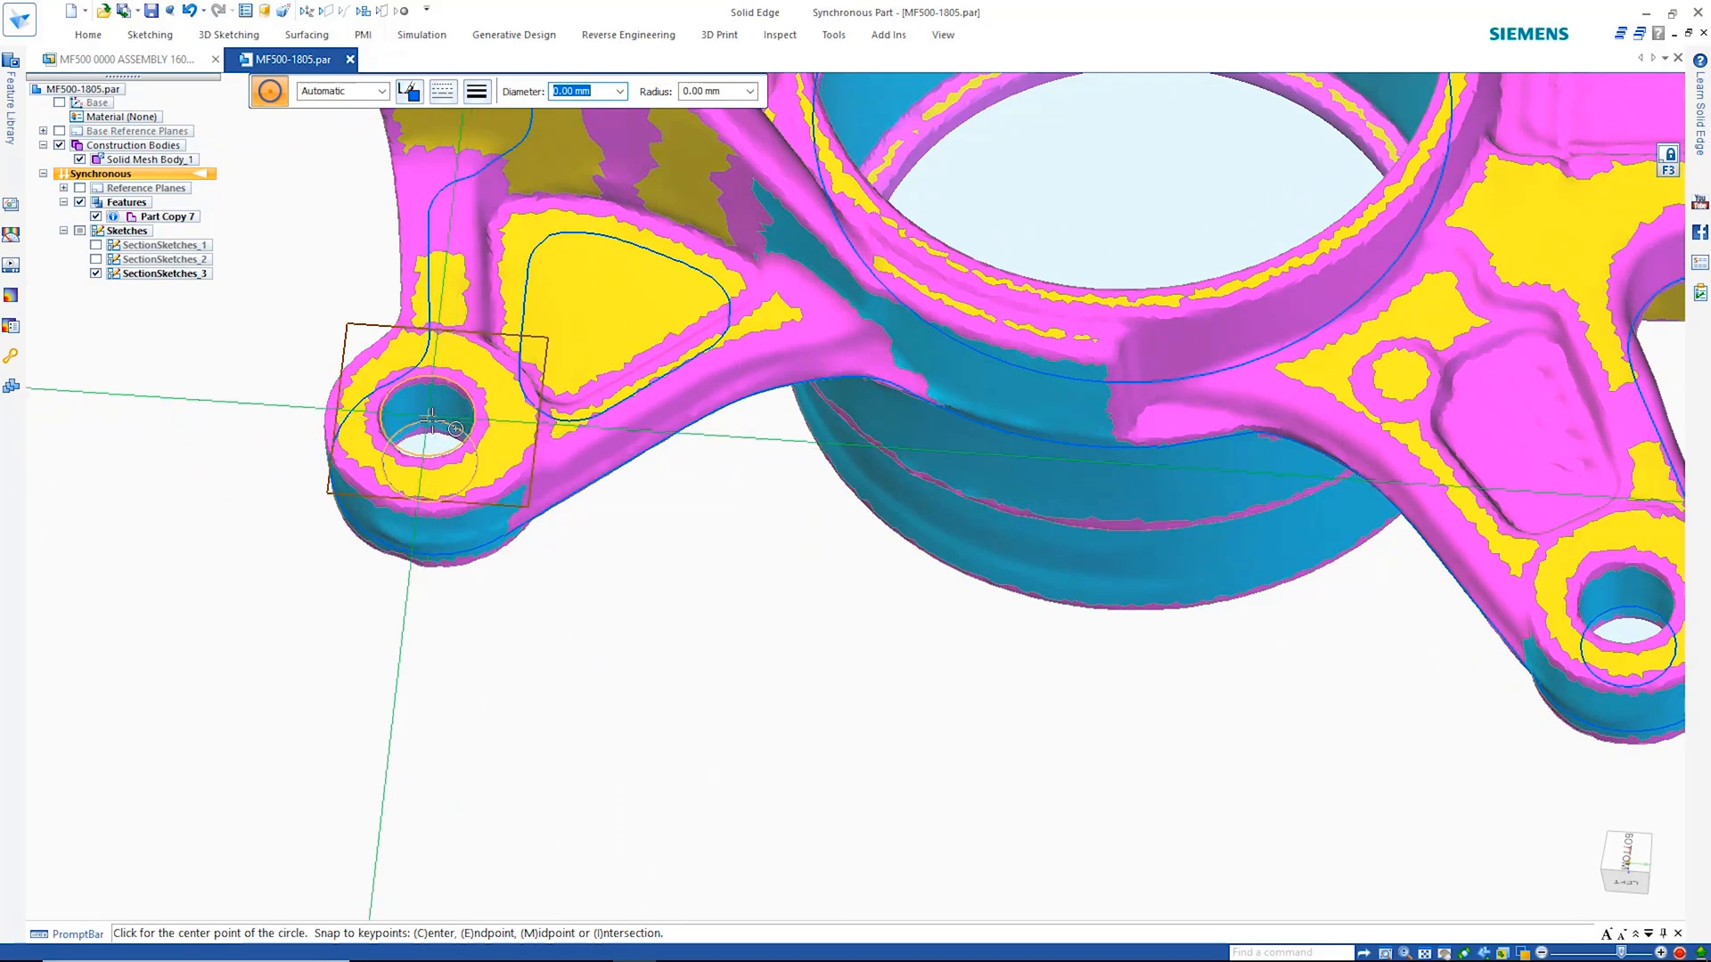
Sketch a 10 mm circle centred on the knuckle's mounting lug
click(429, 421)
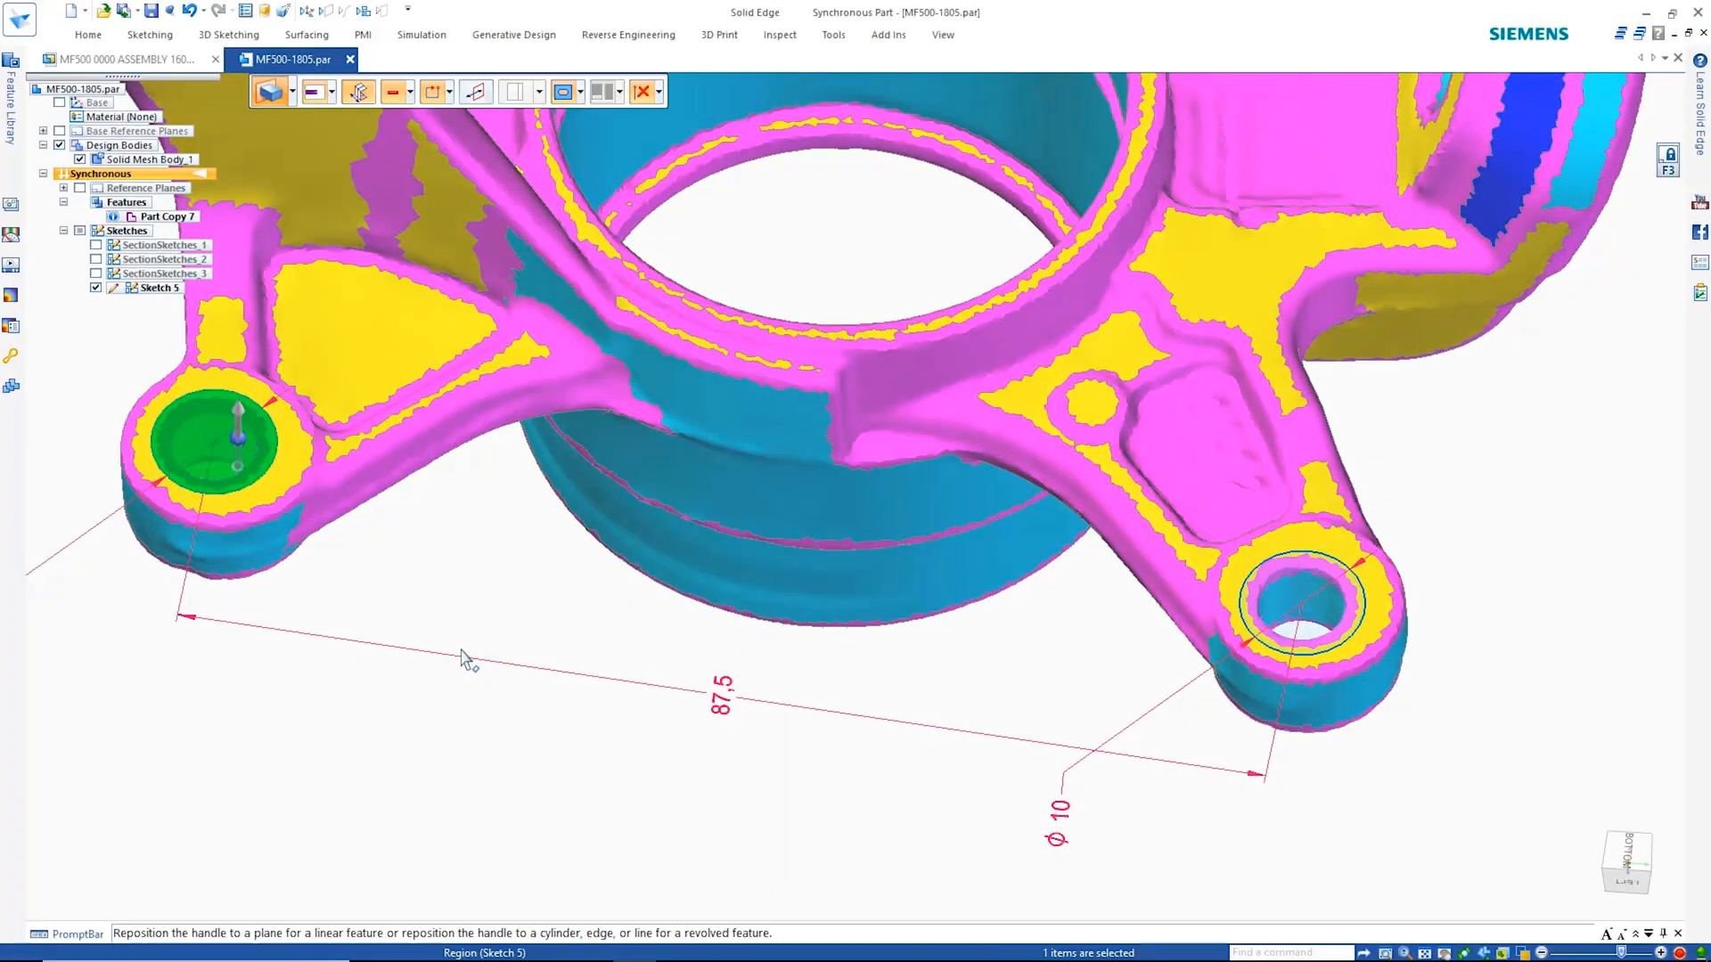
Cut the 10 mm lug circle through the body as a new hole cutout
click(1299, 606)
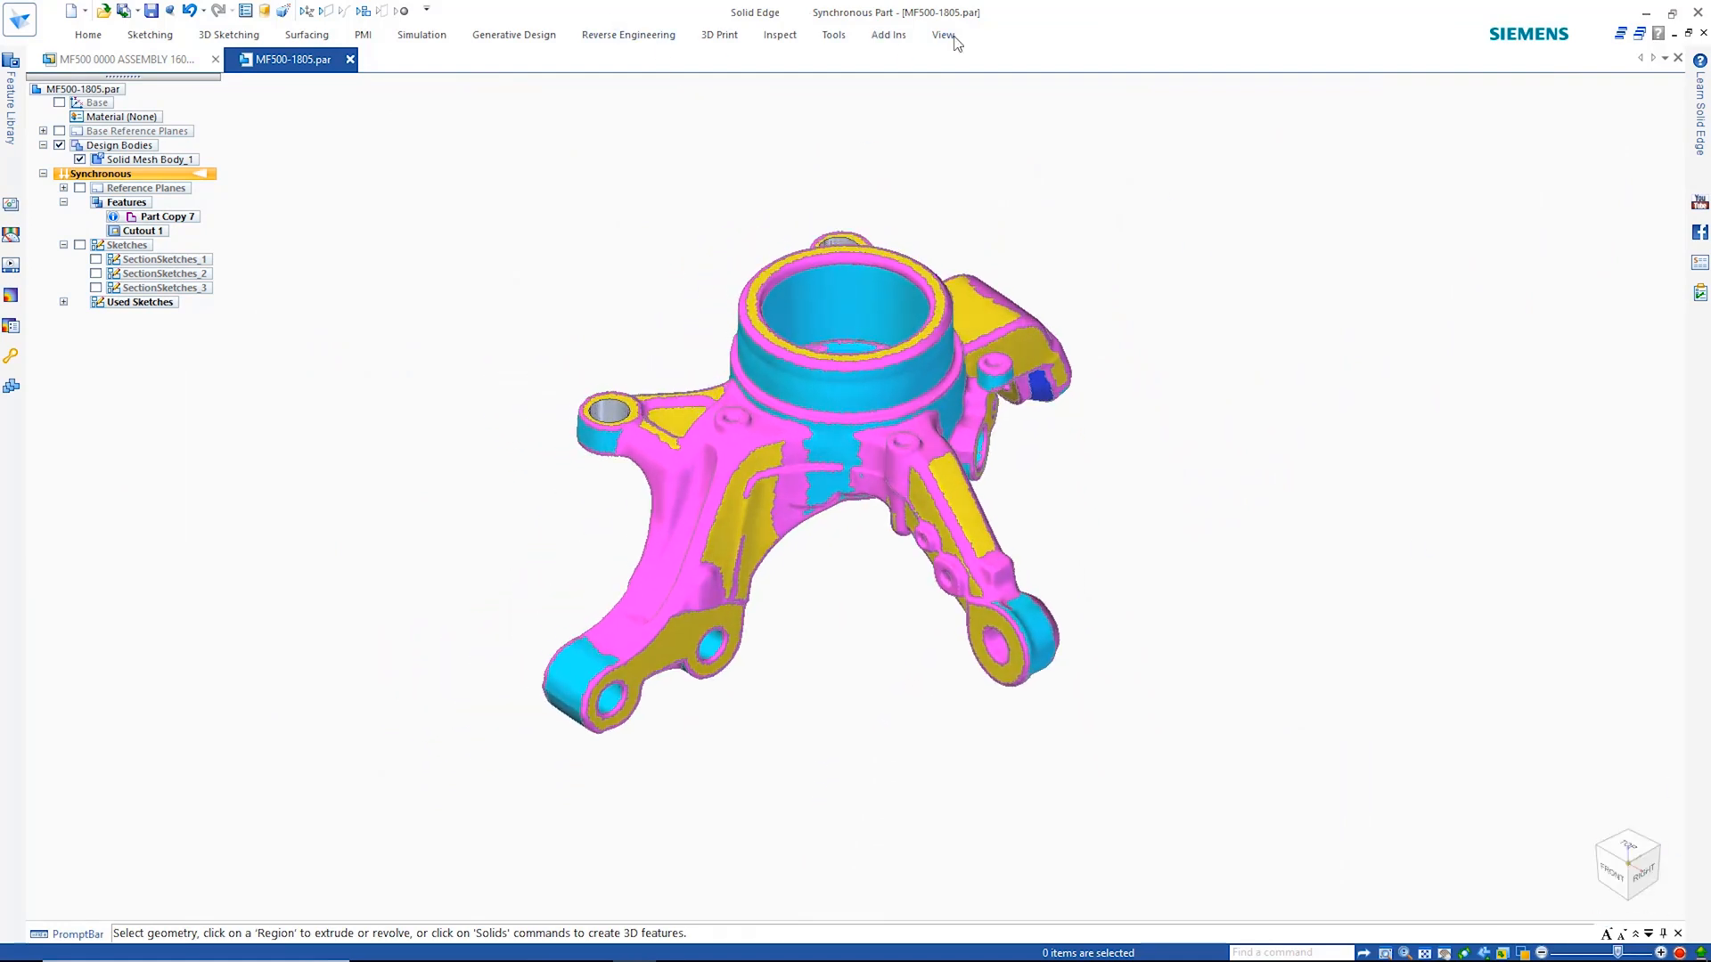
Switch to the View ribbon for the finished knuckle with its new cutout
click(699, 90)
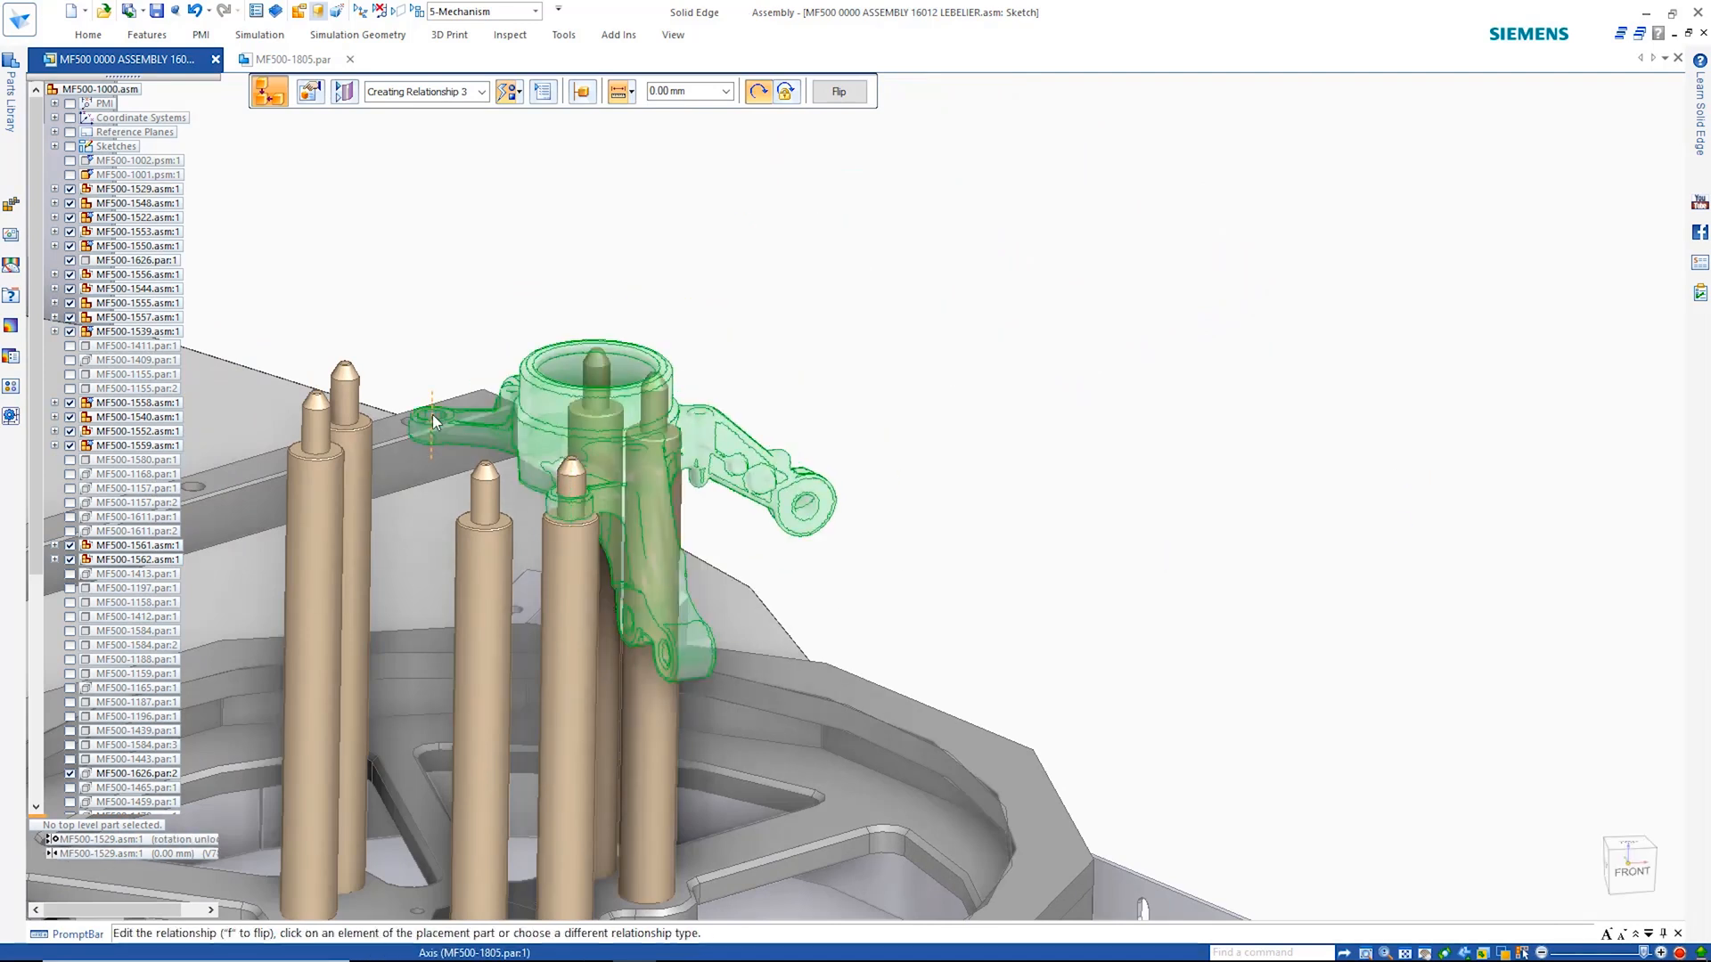
Confirm placement of the orange MF500-1805 knuckle onto the fixture's nest pins
click(838, 90)
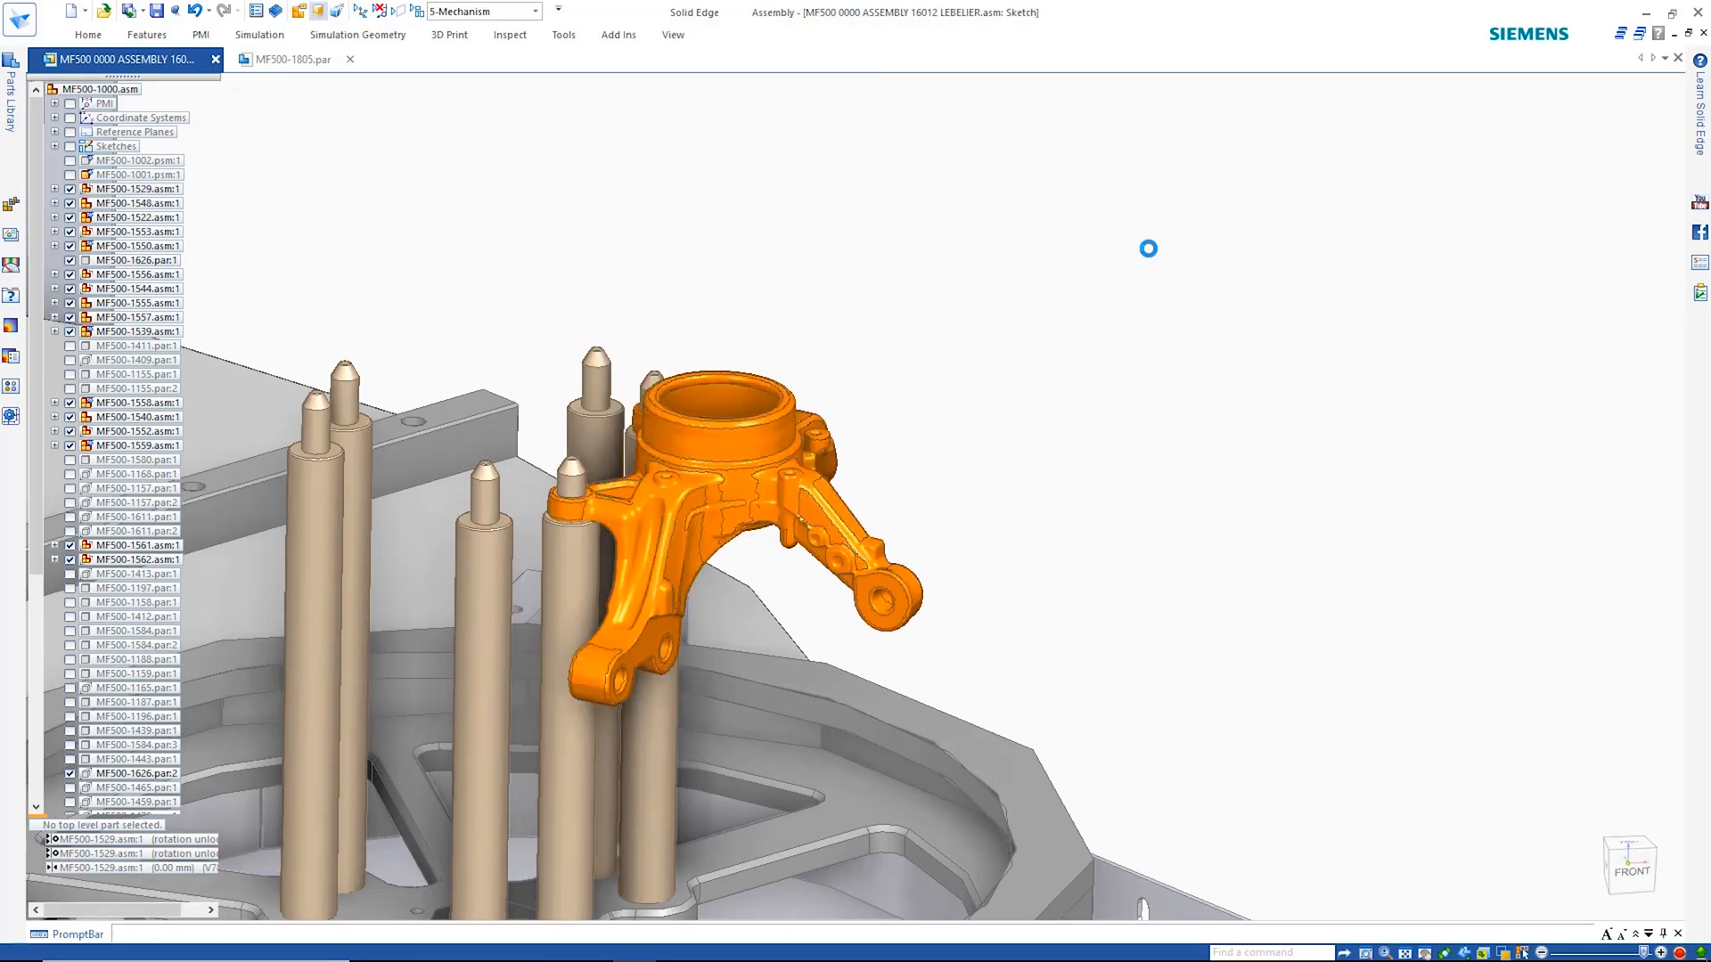